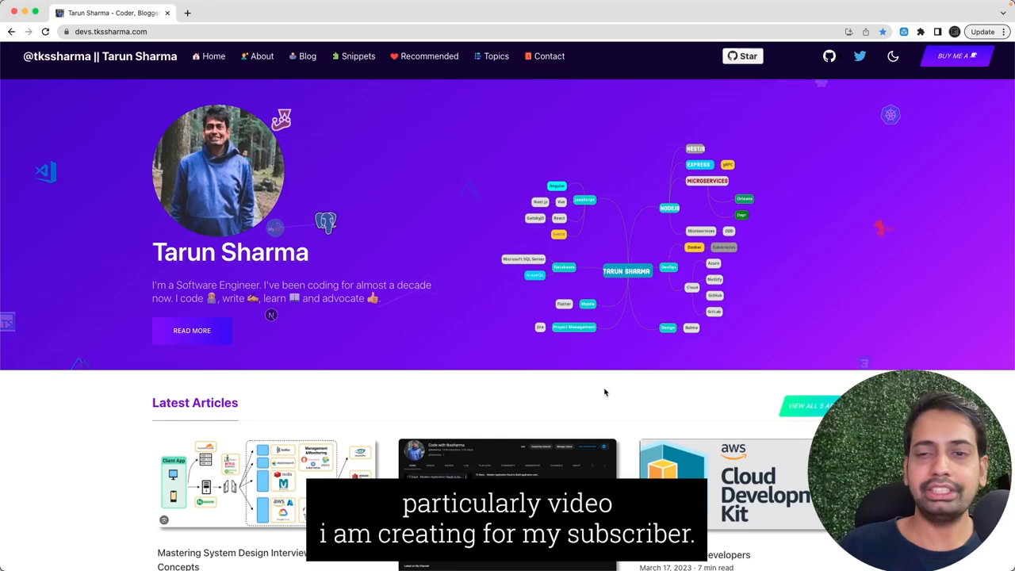
Scroll to Latest Articles and open the 'How to Get Started with My YouTube Channel' card
scroll(down, 3)
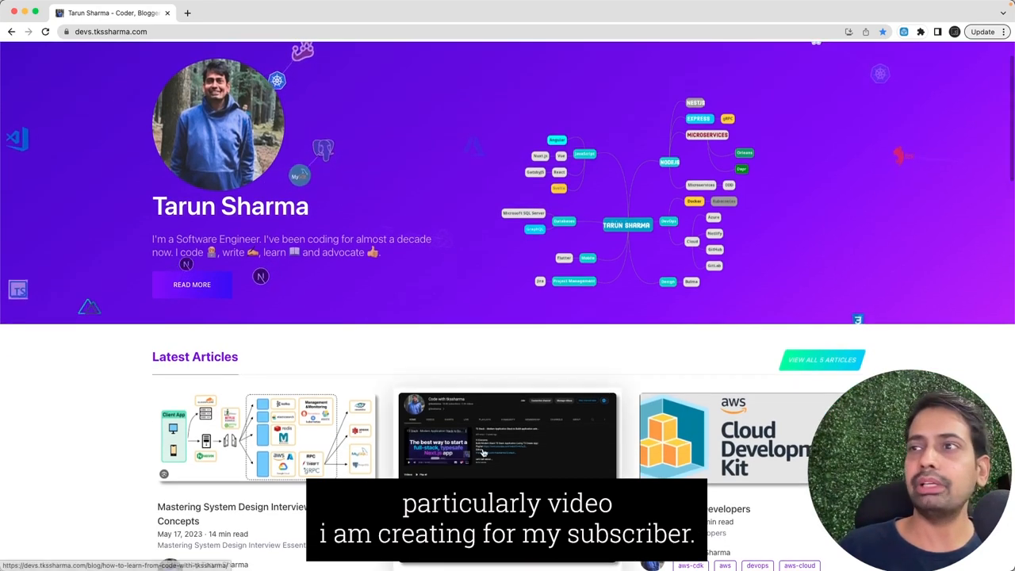
click(508, 436)
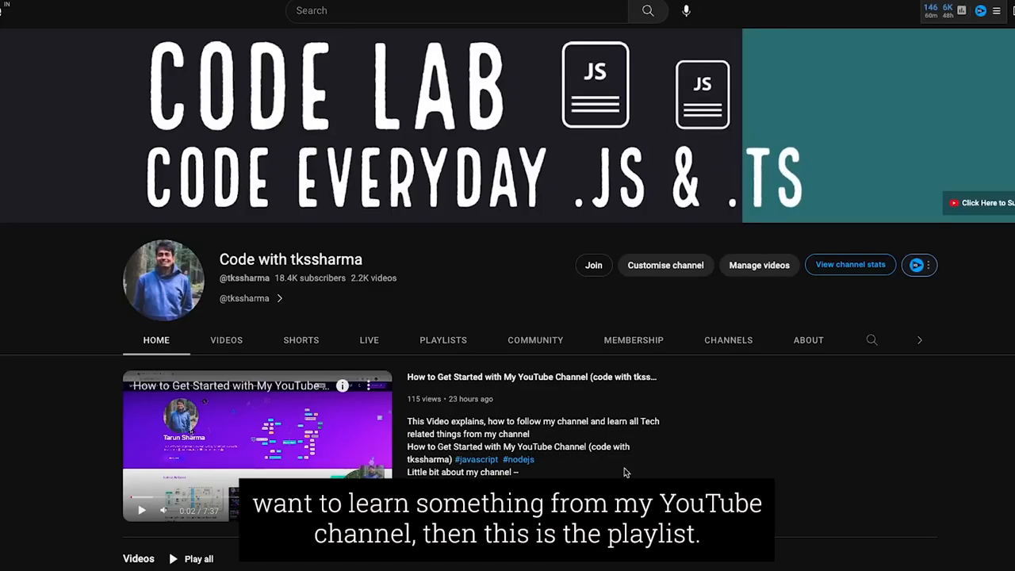
Scroll through the Code with tkssharma channel home page
scroll(down, 3)
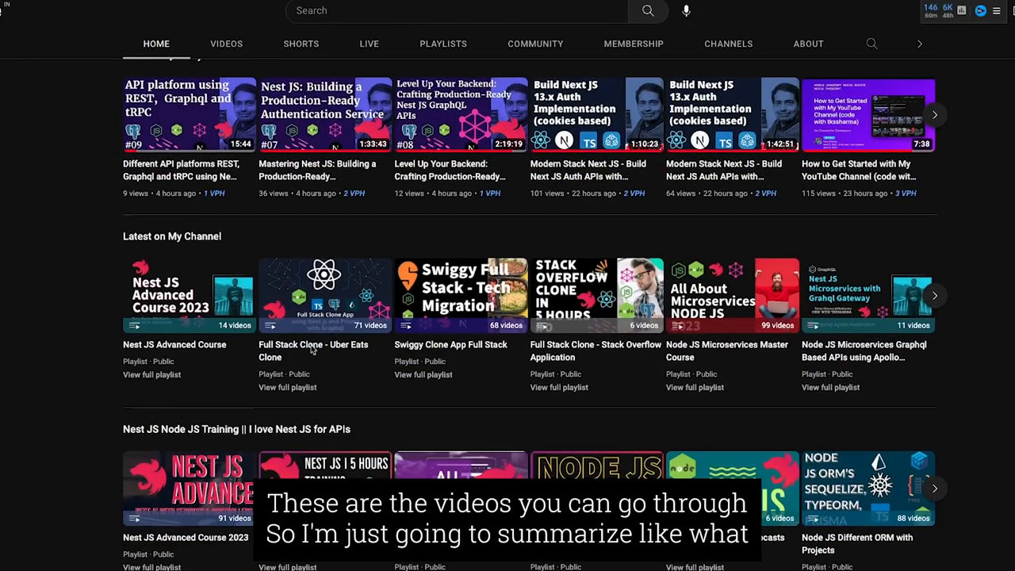
scroll(down, 3)
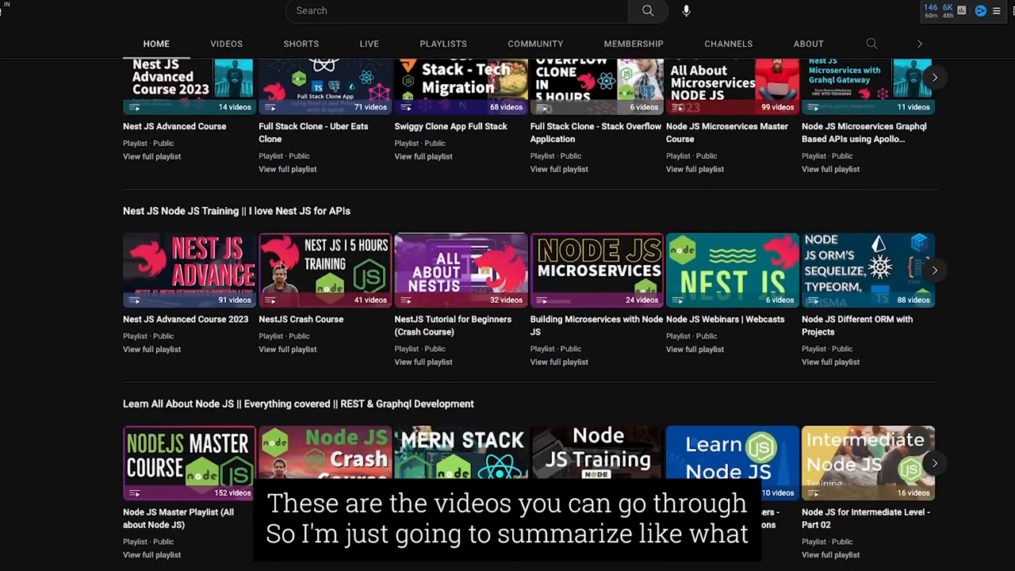
scroll(down, 3)
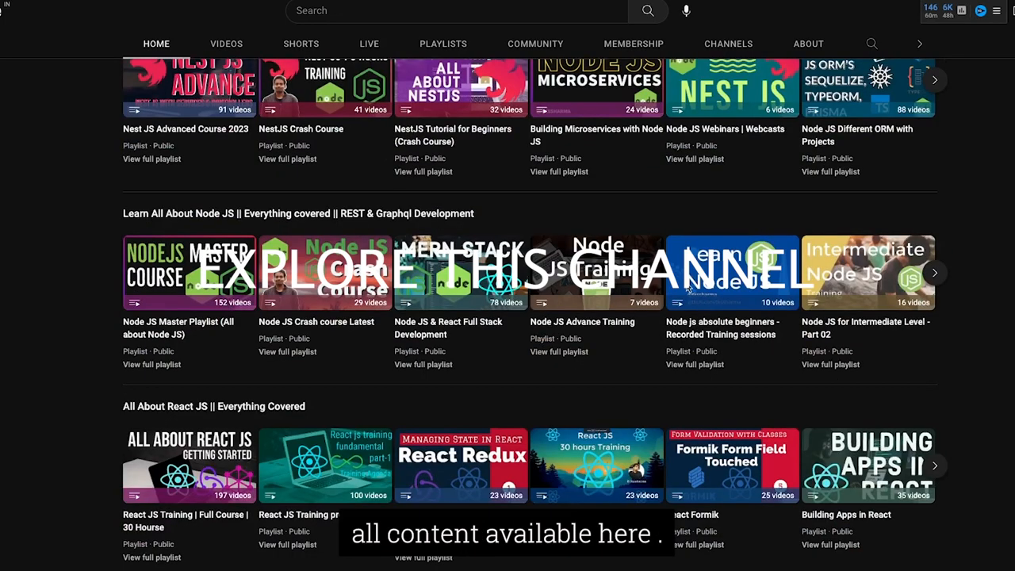
scroll(down, 3)
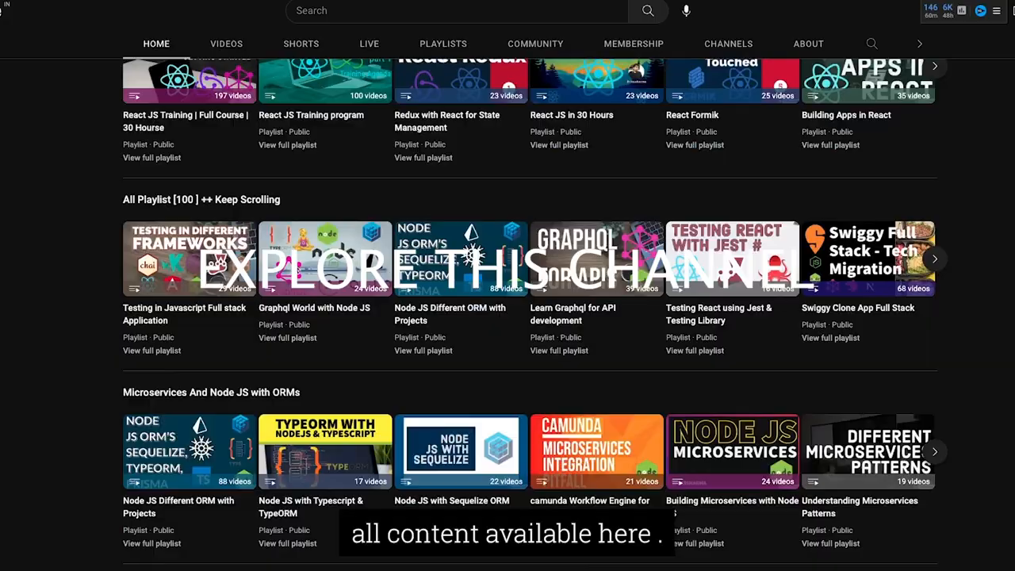
scroll(up, 3)
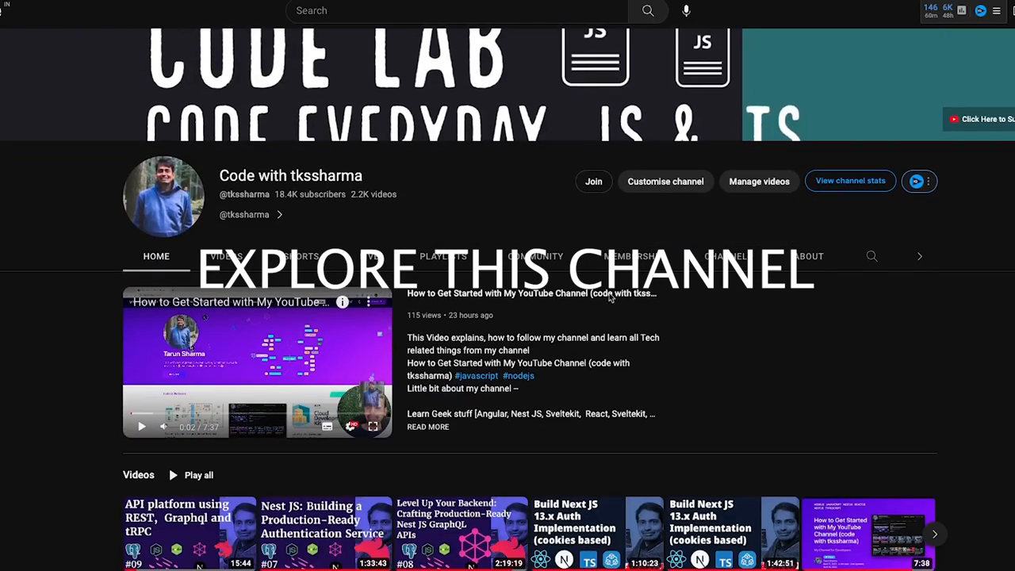
Show the channel's Playlists tab and scroll down to the created playlists
click(443, 256)
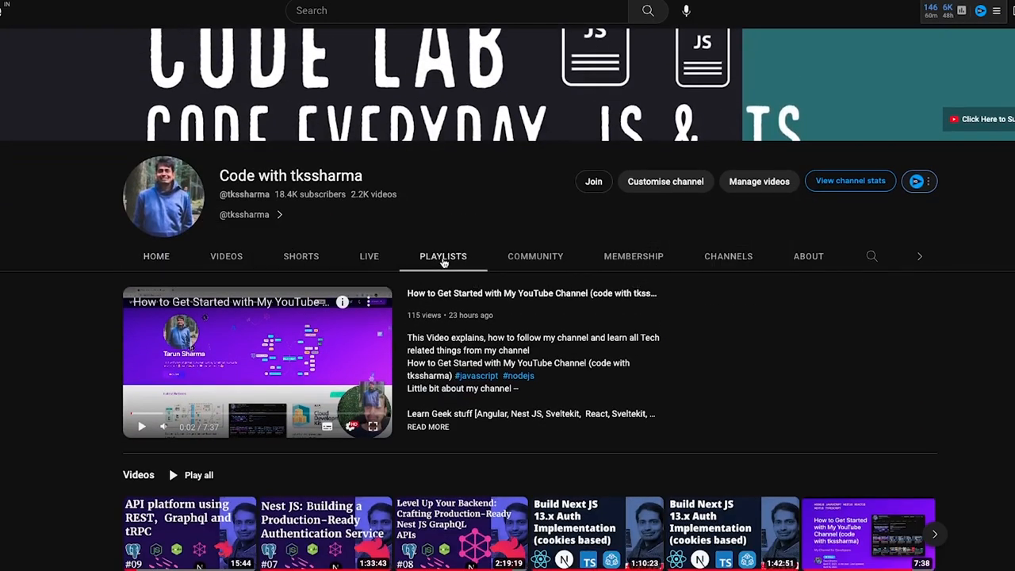
scroll(down, 3)
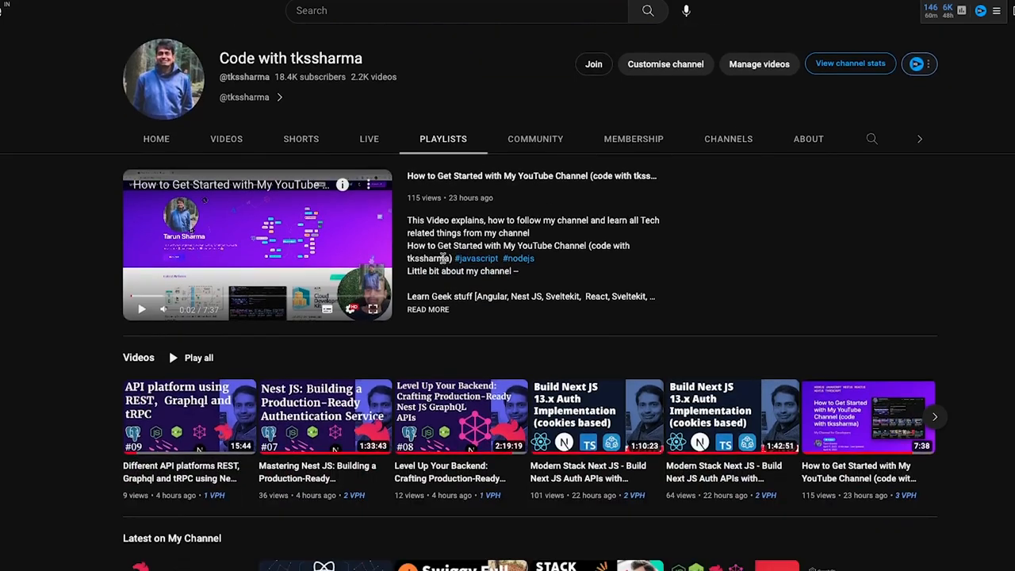
scroll(down, 3)
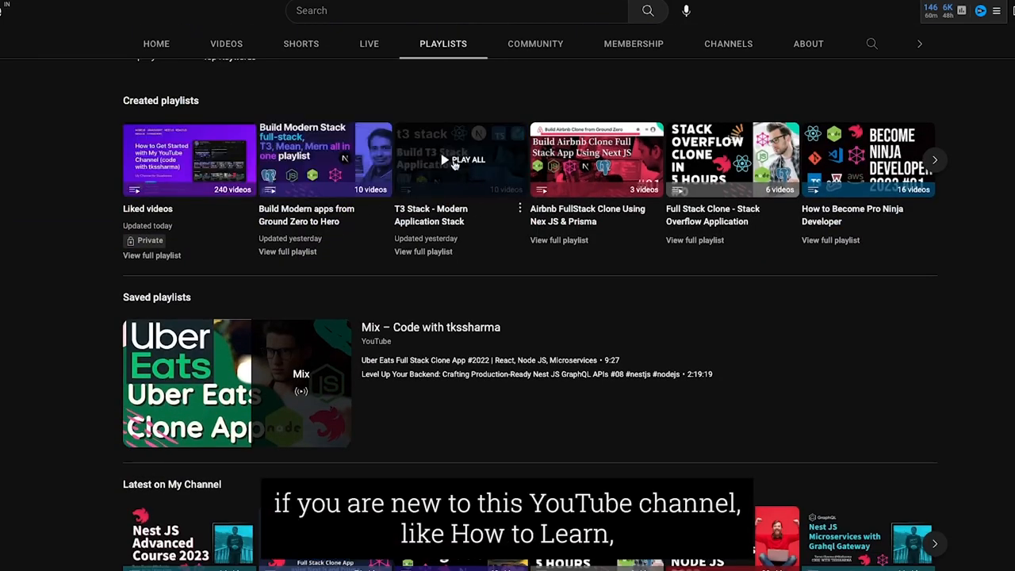
scroll(down, 3)
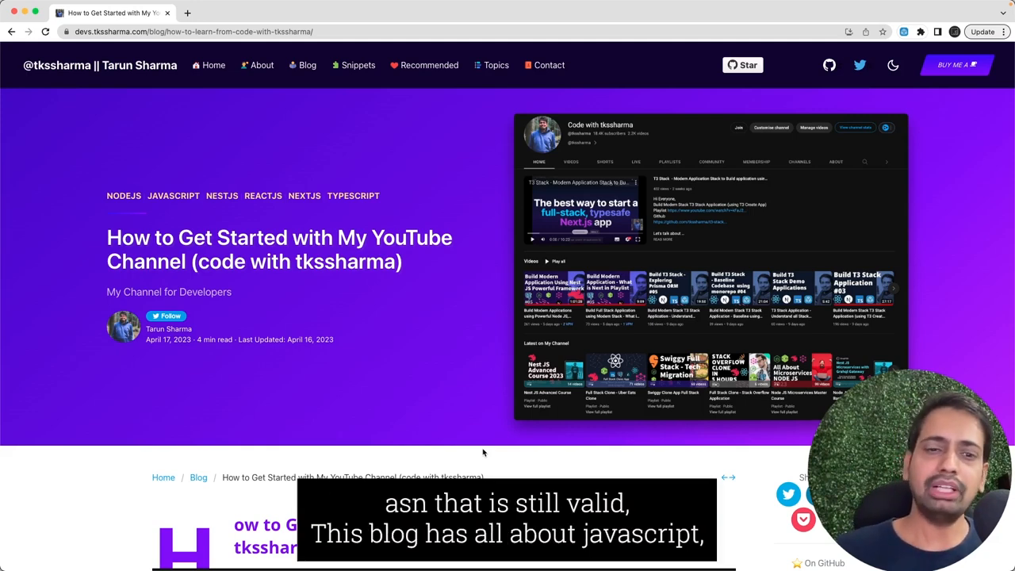
scroll(down, 3)
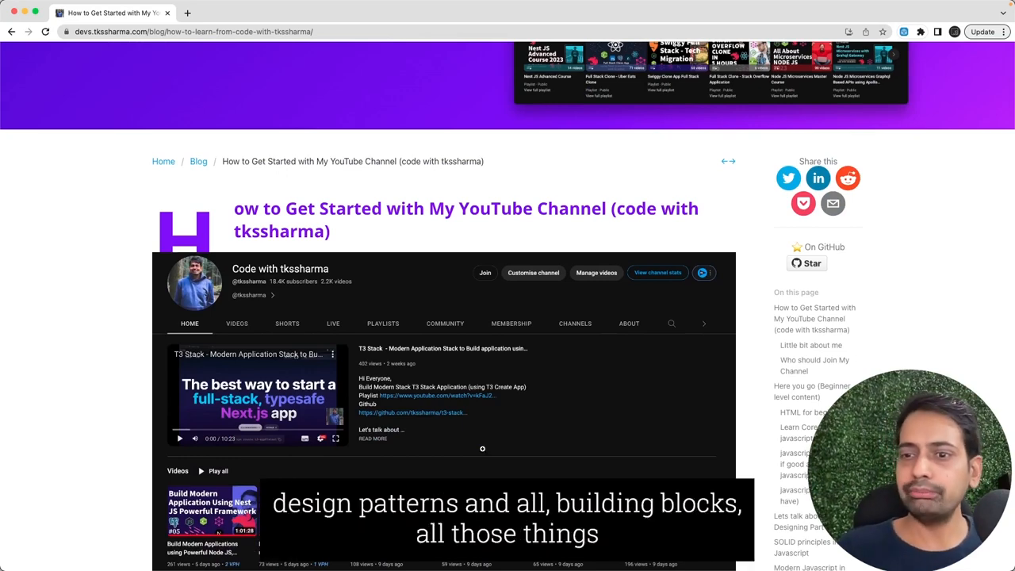
scroll(down, 3)
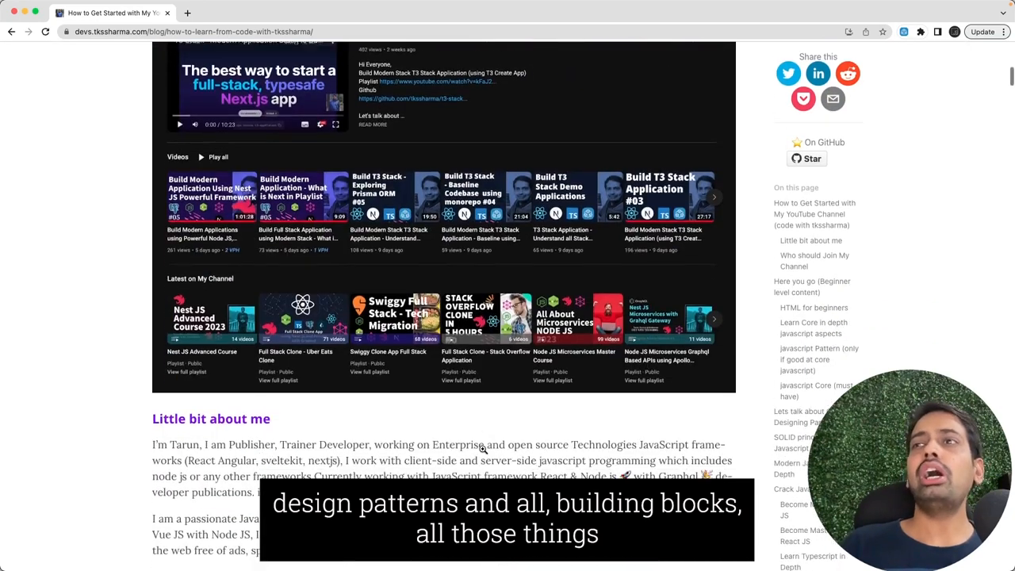
scroll(down, 3)
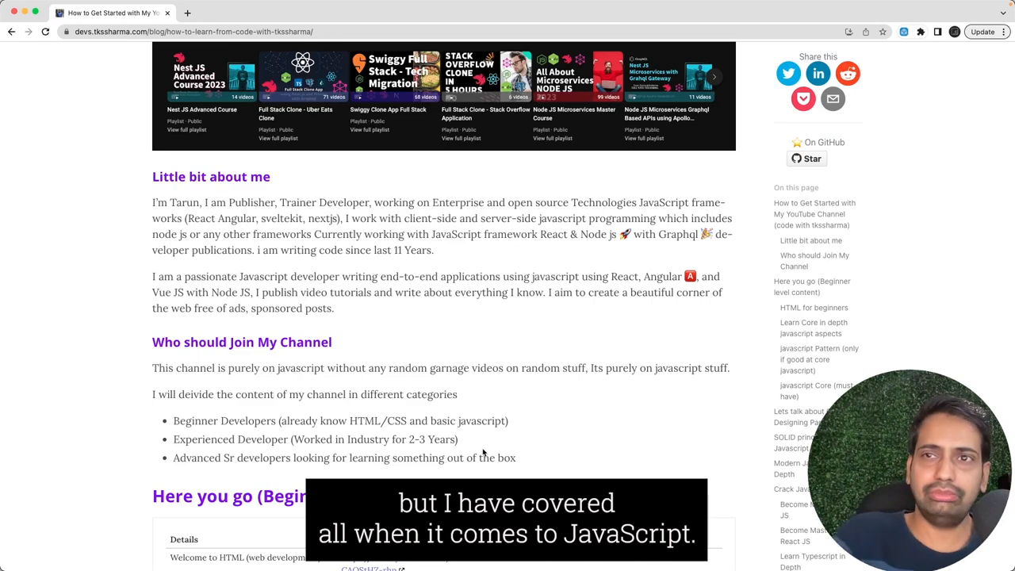
scroll(down, 3)
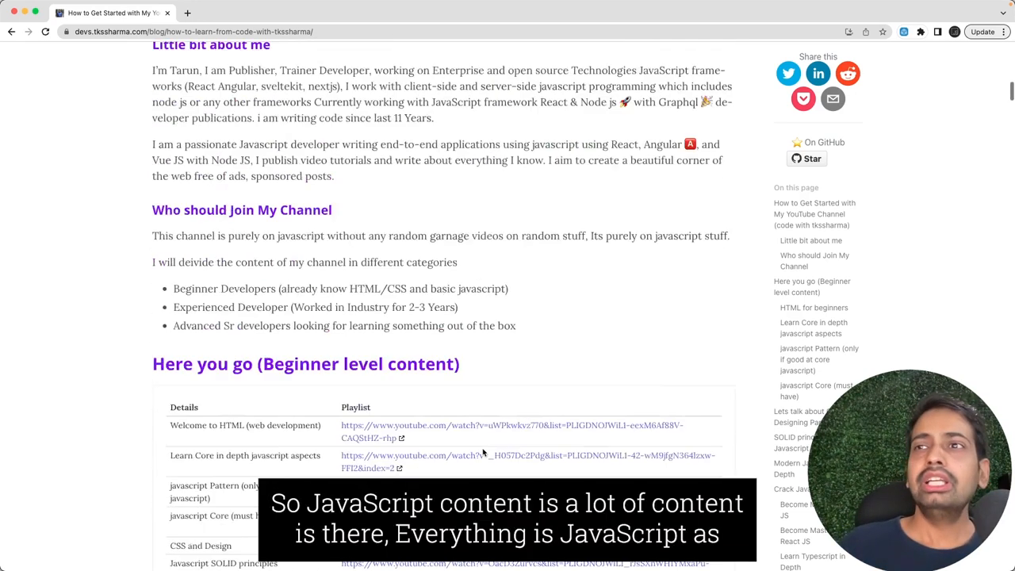
scroll(down, 3)
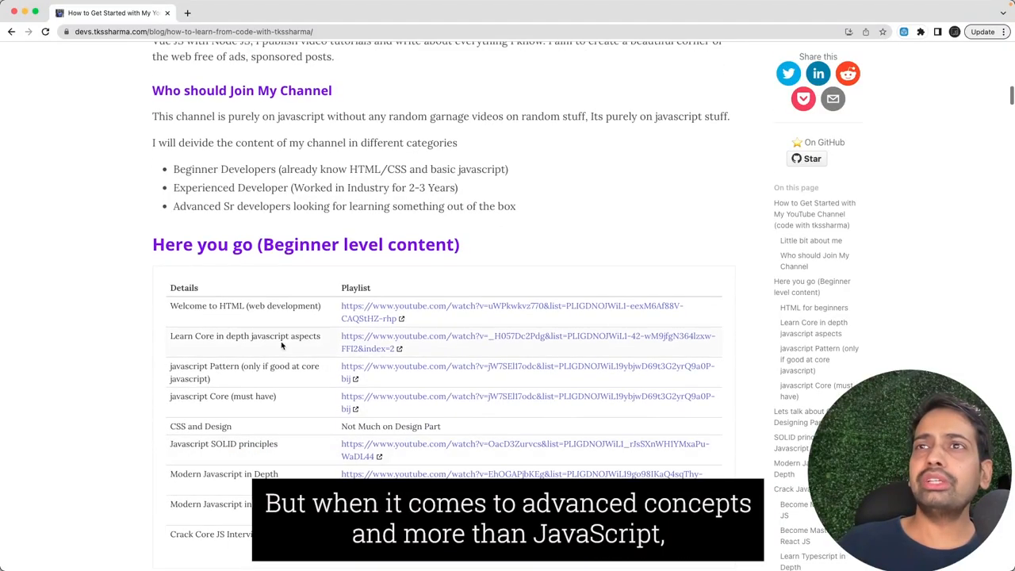
scroll(down, 3)
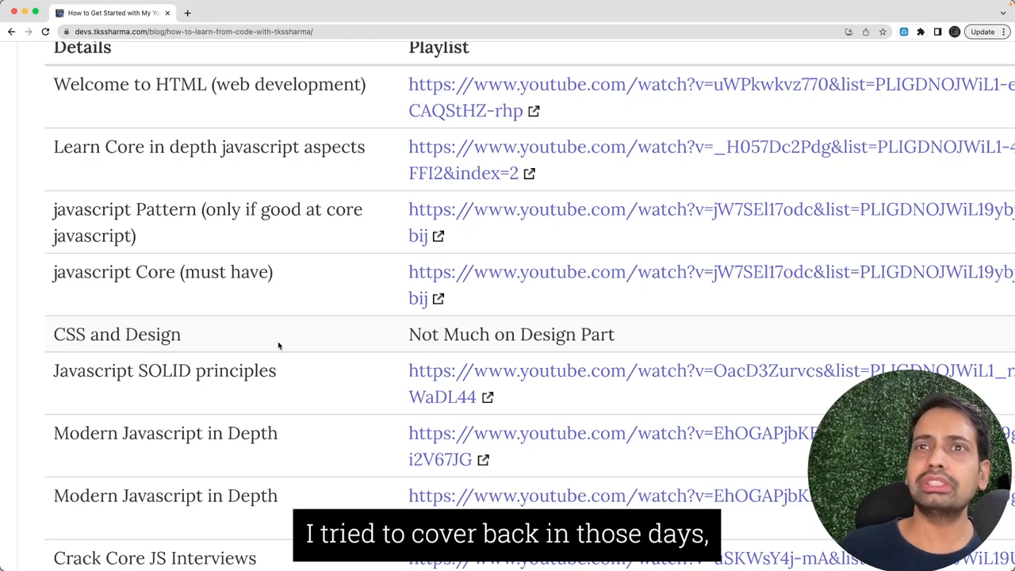
scroll(down, 3)
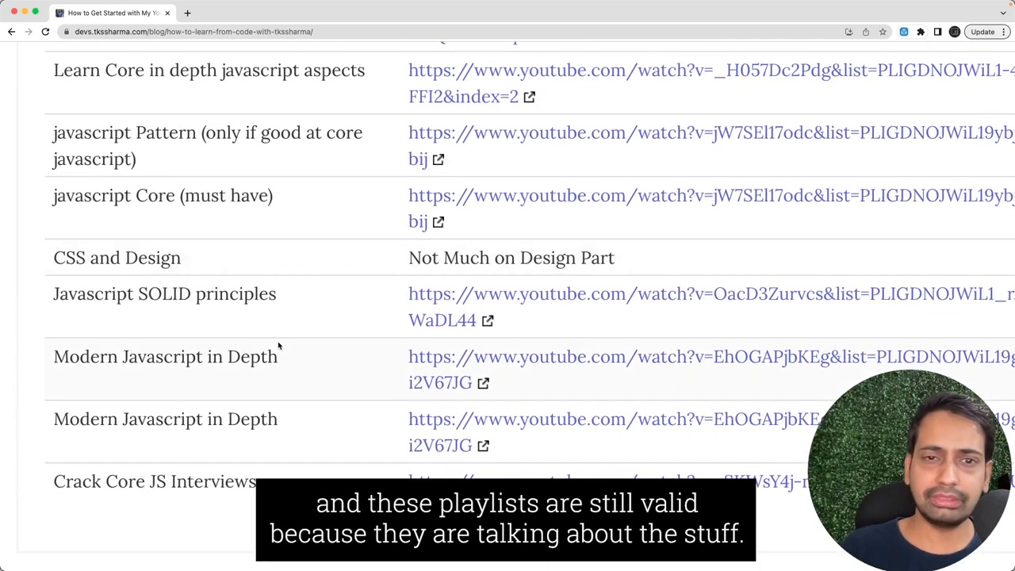
scroll(down, 3)
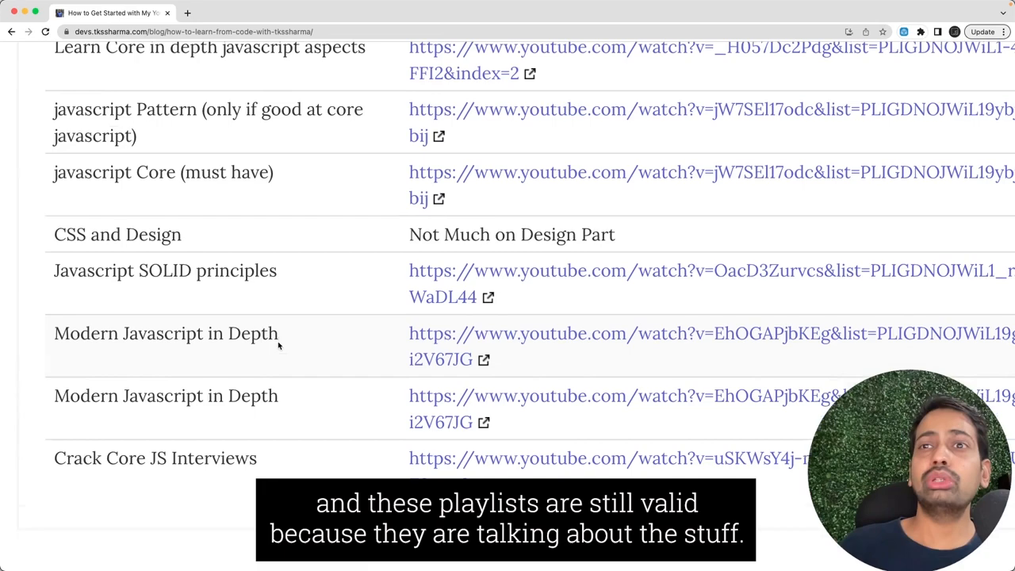
scroll(down, 3)
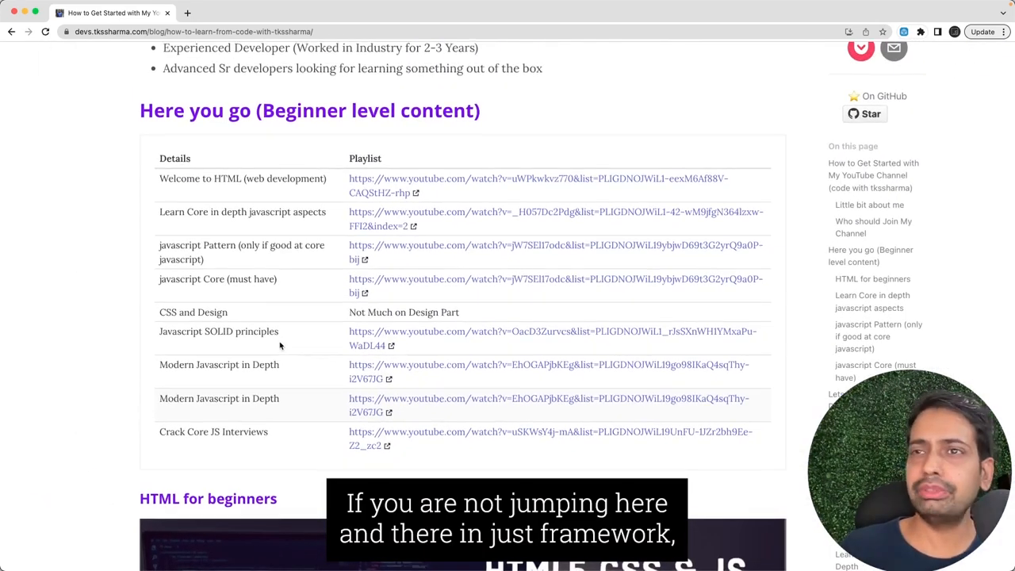
Scroll past the Modern Javascript and Crack Javascript videos to the Node JS, React, Typescript playlist table
scroll(down, 3)
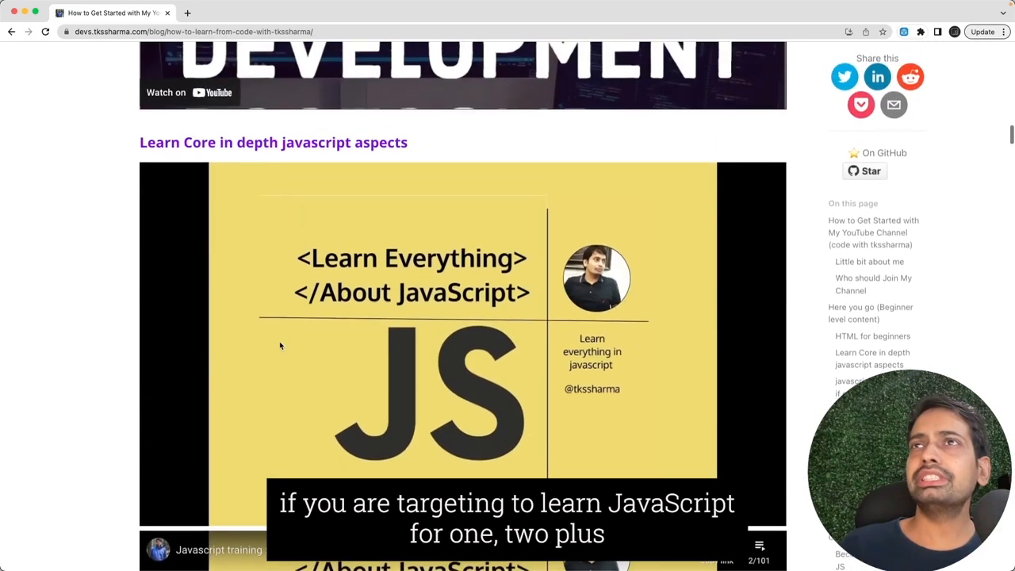
scroll(down, 3)
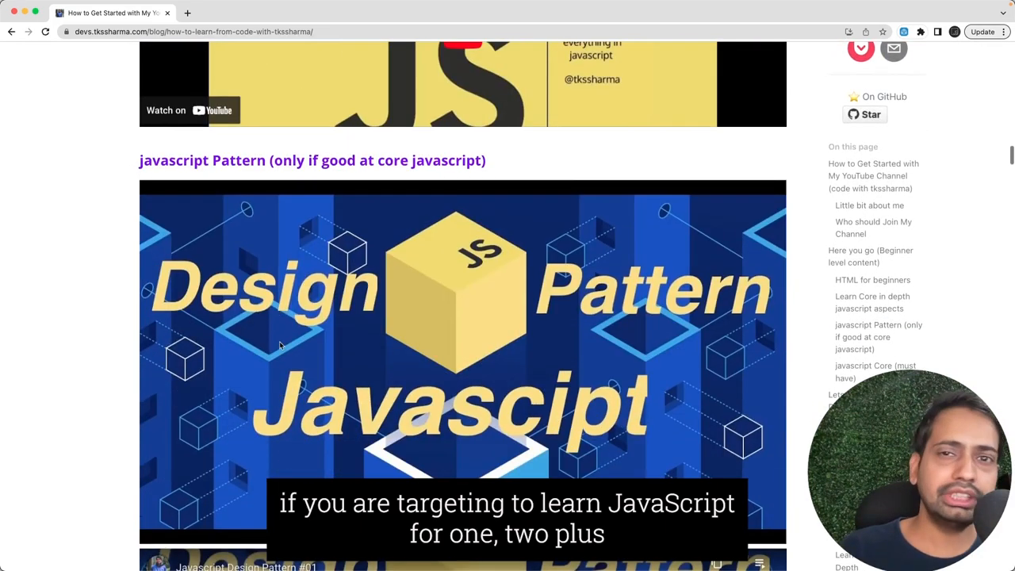
scroll(down, 3)
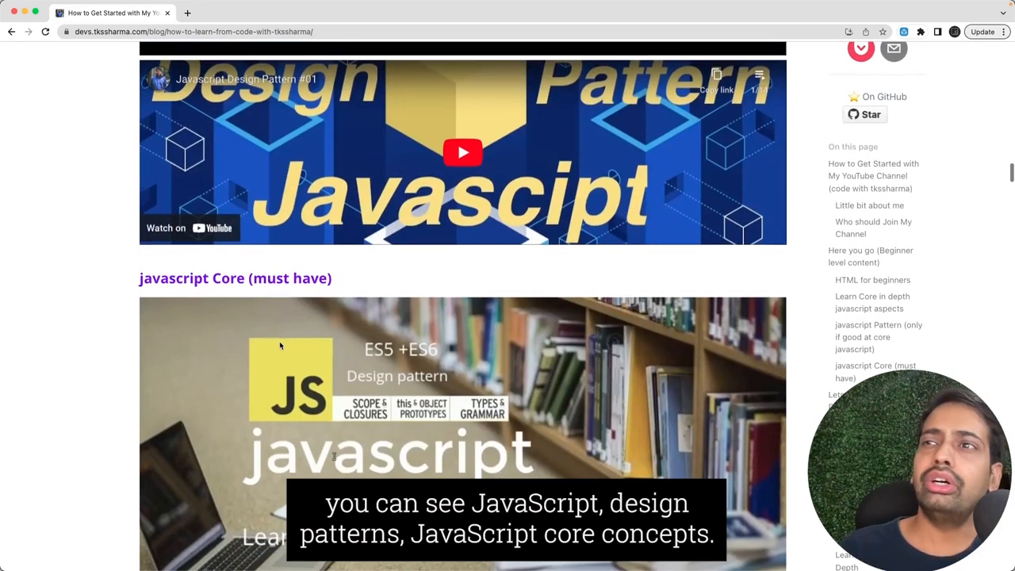
scroll(down, 3)
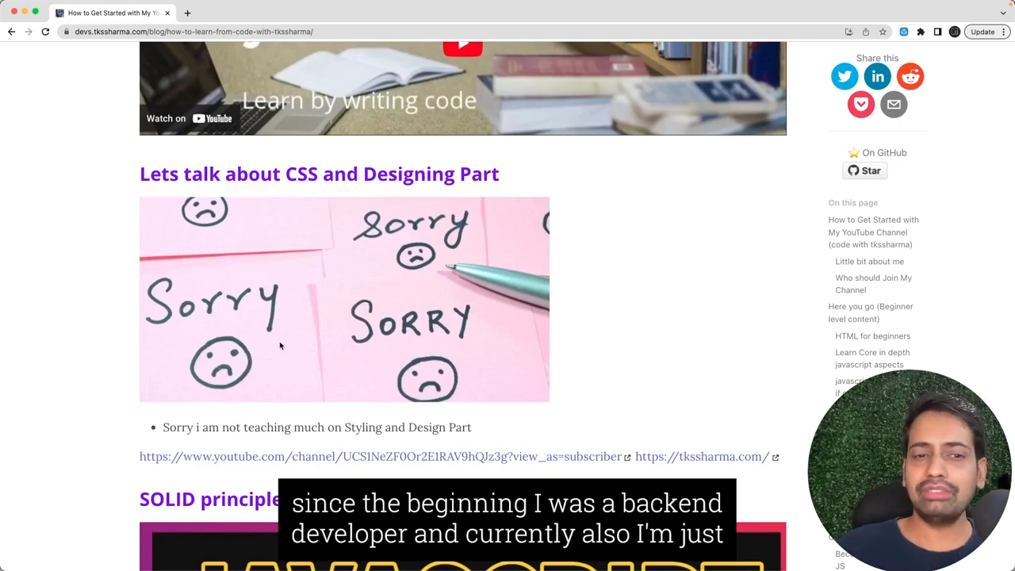
scroll(down, 3)
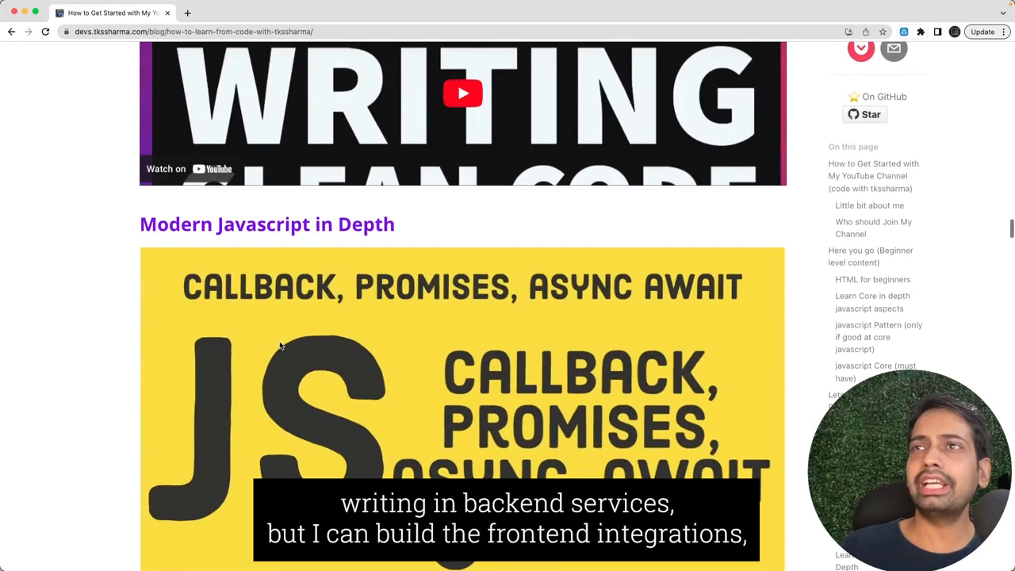
scroll(down, 3)
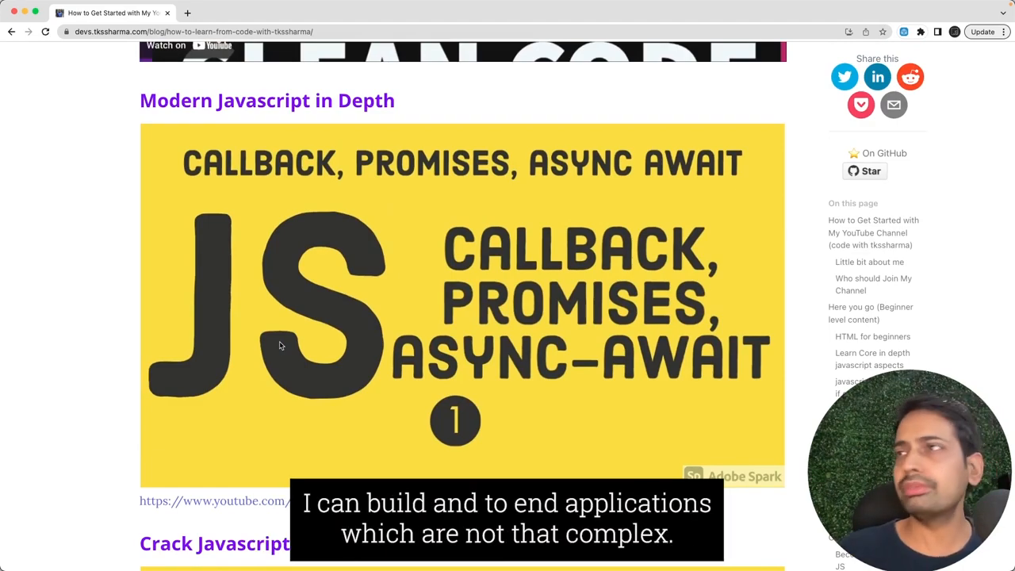
scroll(down, 3)
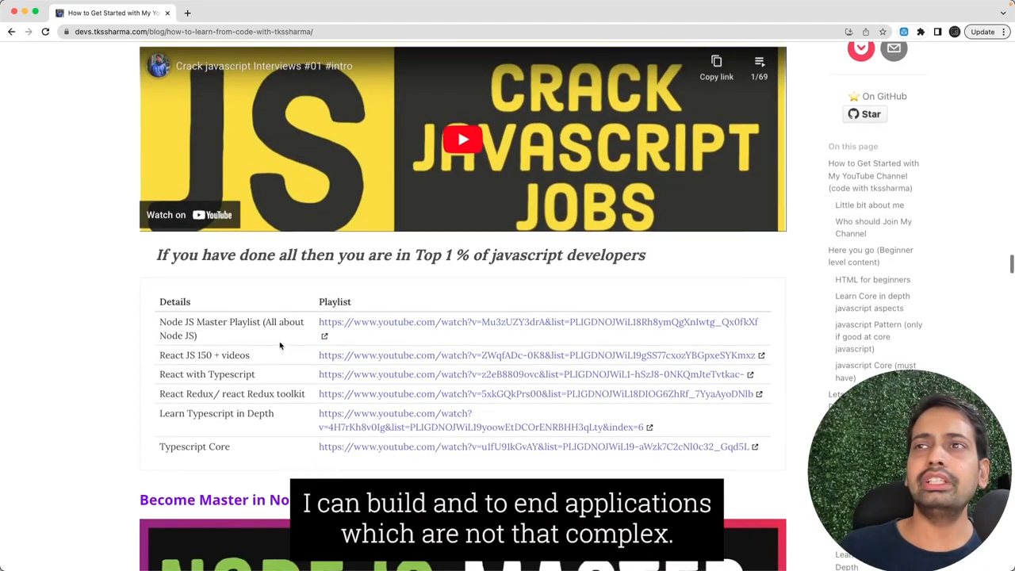
scroll(down, 3)
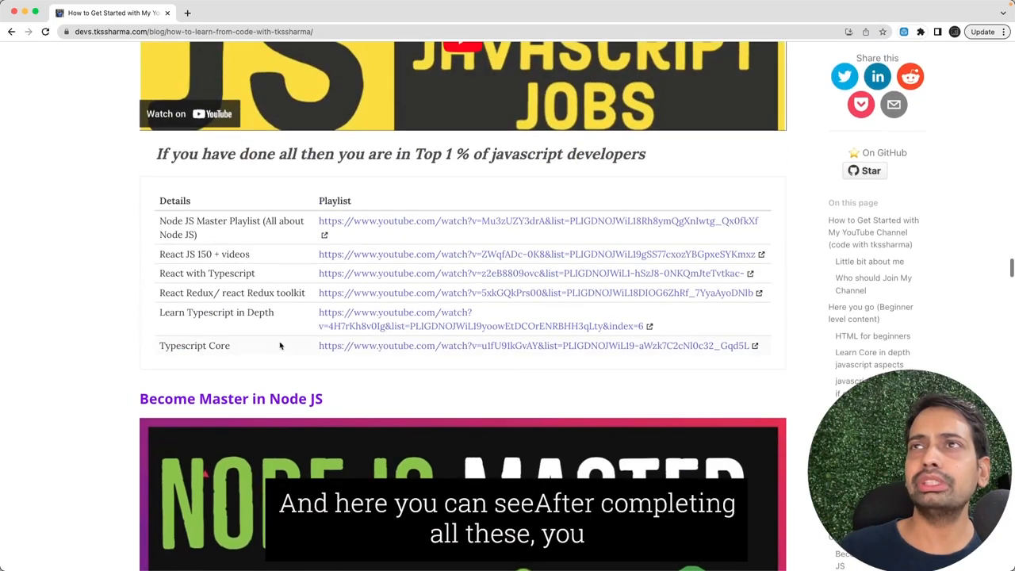
scroll(down, 3)
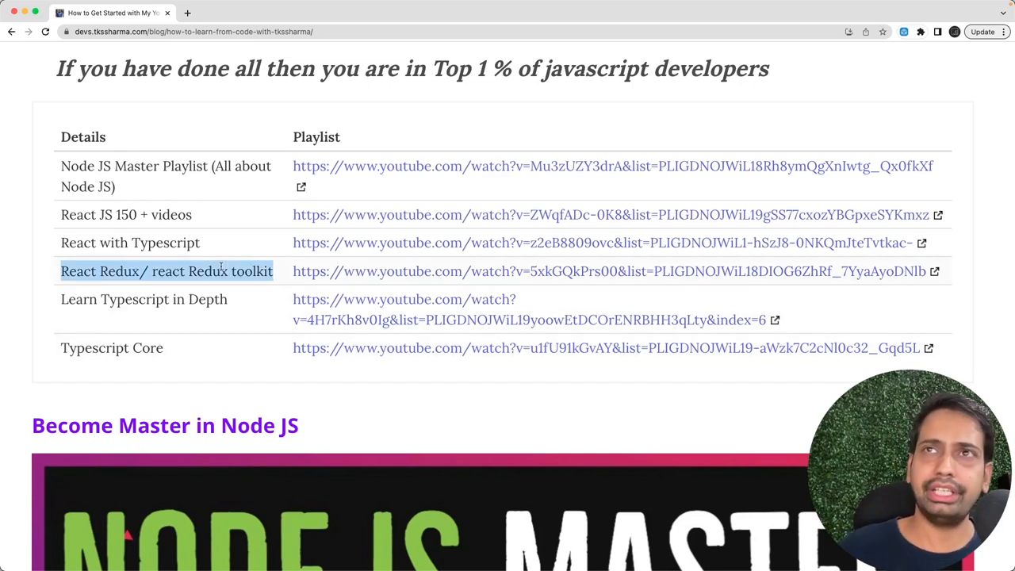
mouse_move(198, 254)
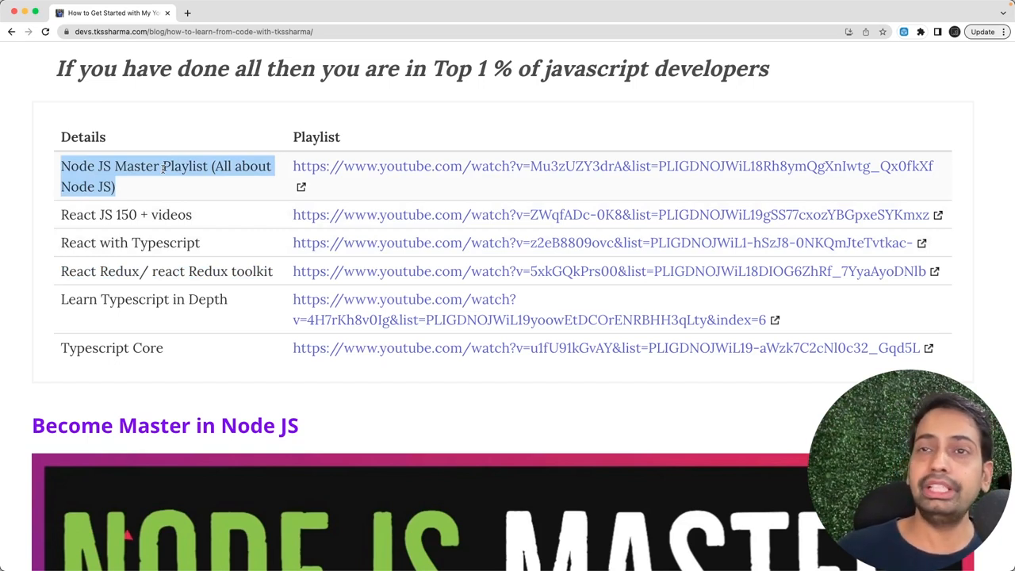
mouse_move(402, 270)
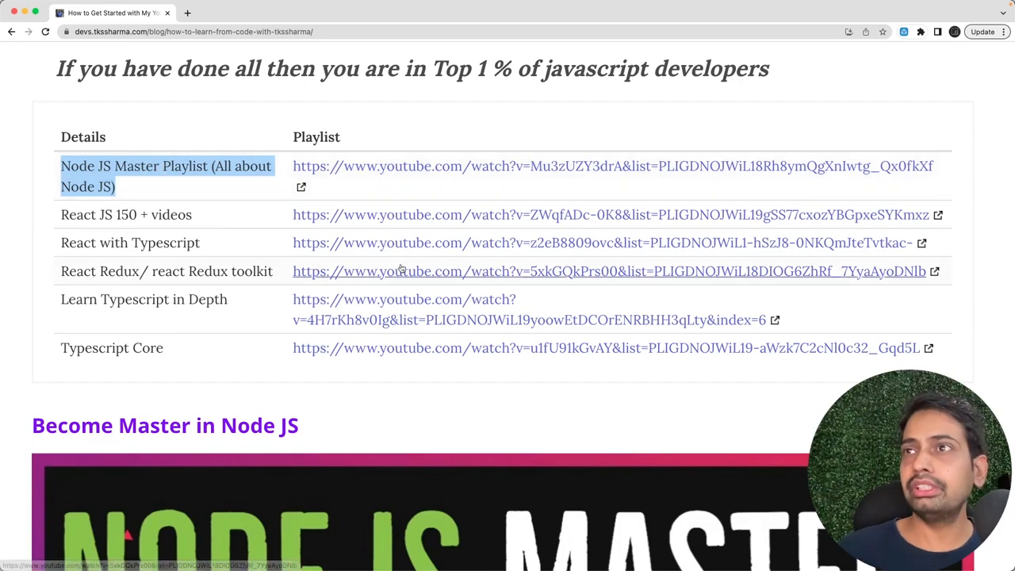
Scroll past the React, Typescript and Docker video embeds to the bulleted technology list
scroll(down, 3)
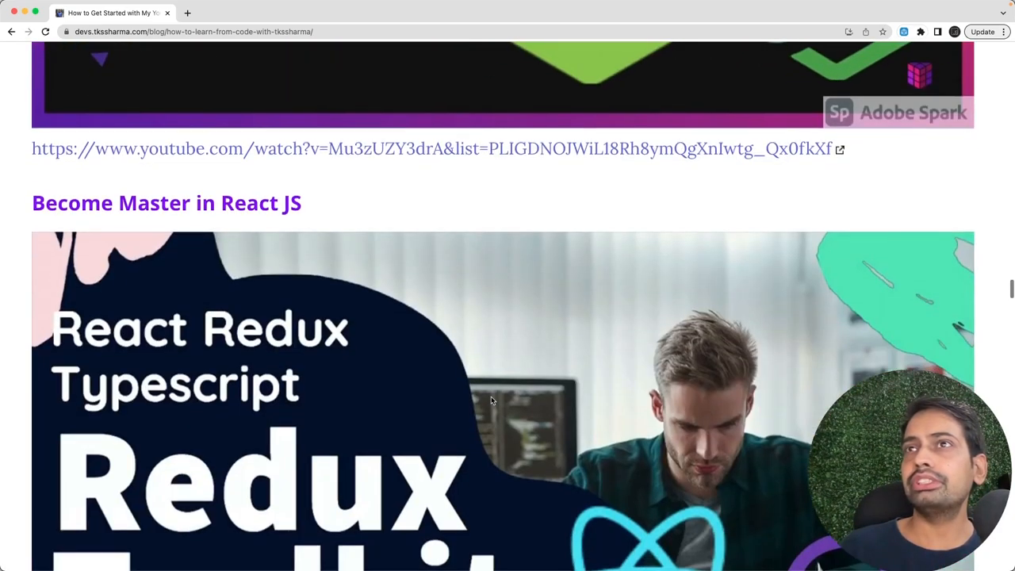
scroll(down, 3)
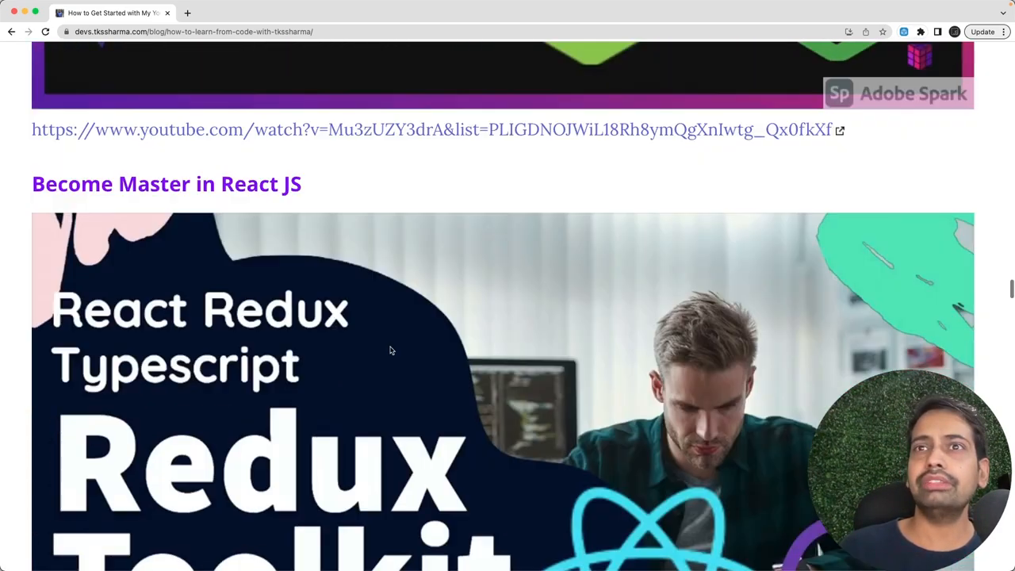
scroll(down, 3)
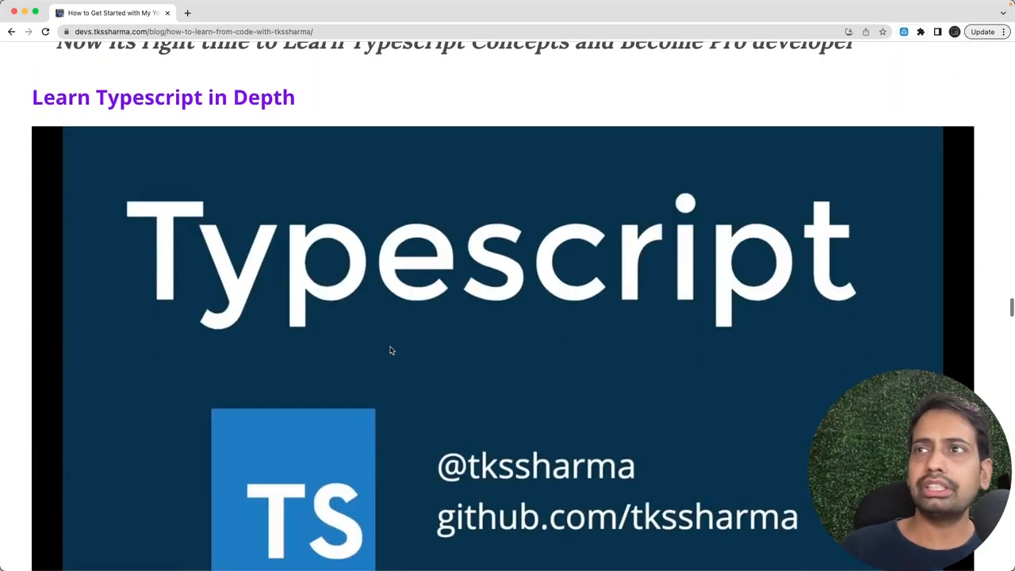
scroll(down, 3)
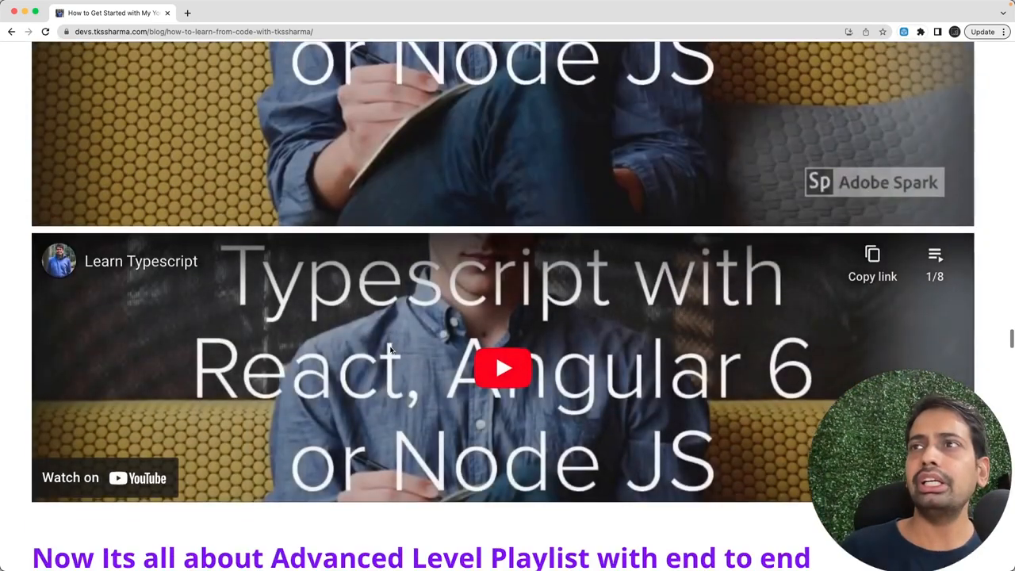
scroll(down, 3)
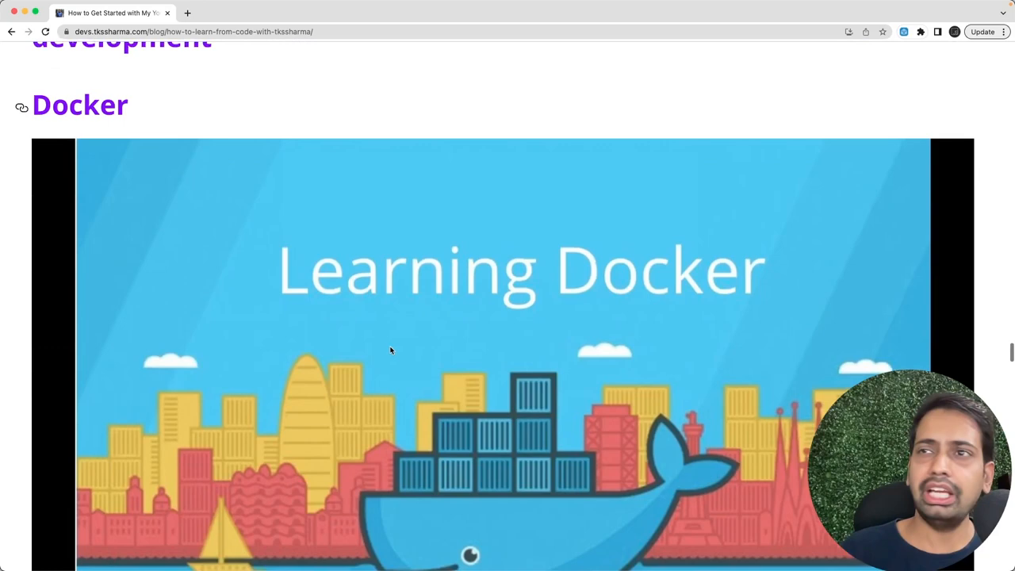
scroll(down, 3)
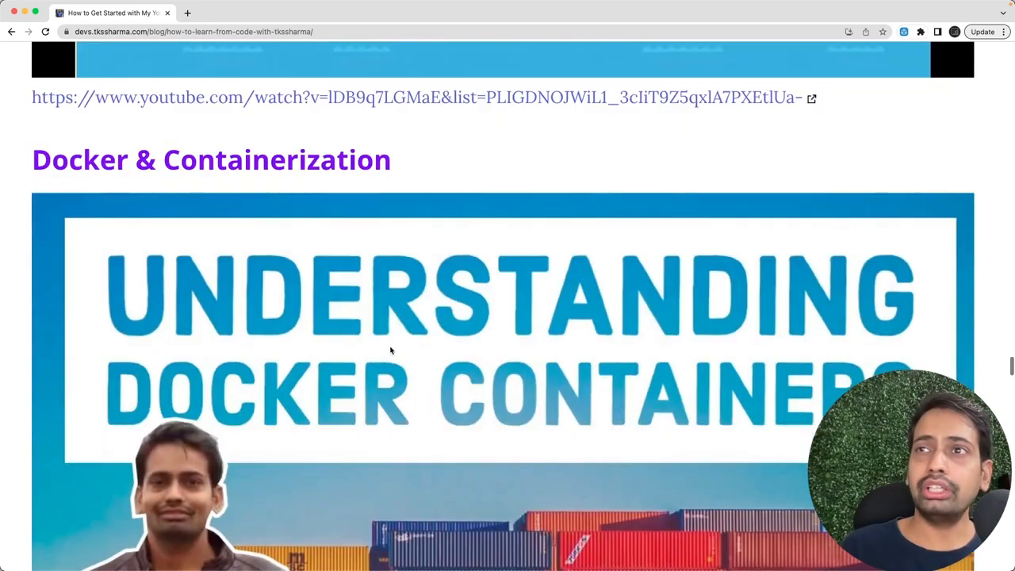
scroll(down, 3)
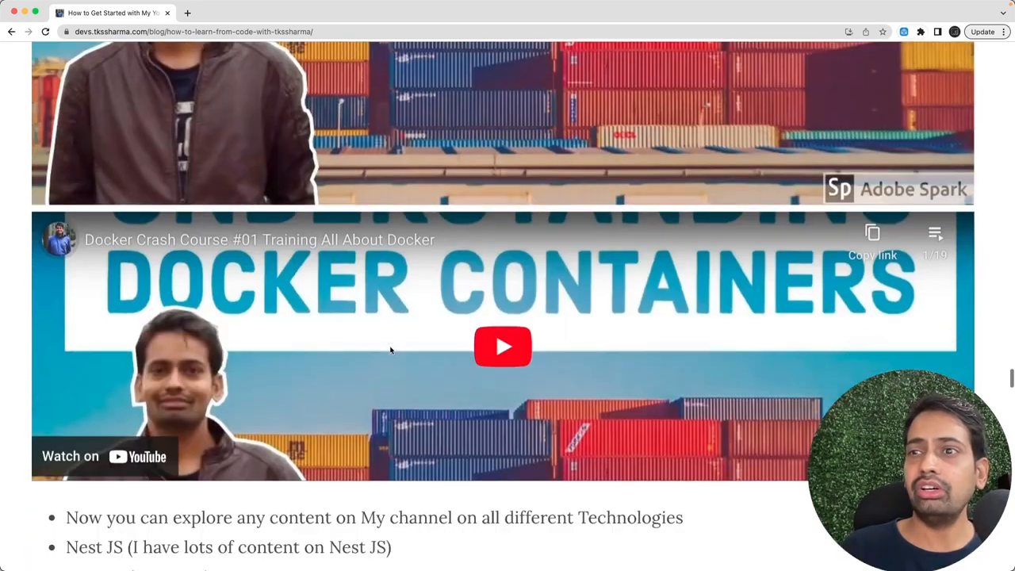
scroll(down, 3)
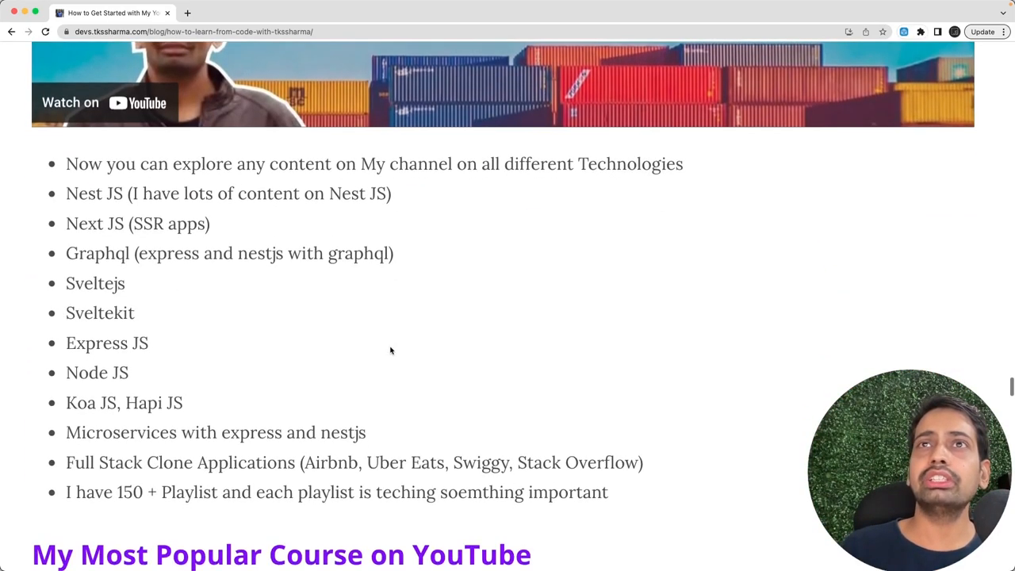
Scroll past the topics list to the 'My Most Popular Course on YouTube' Node JS Microservices section
scroll(down, 3)
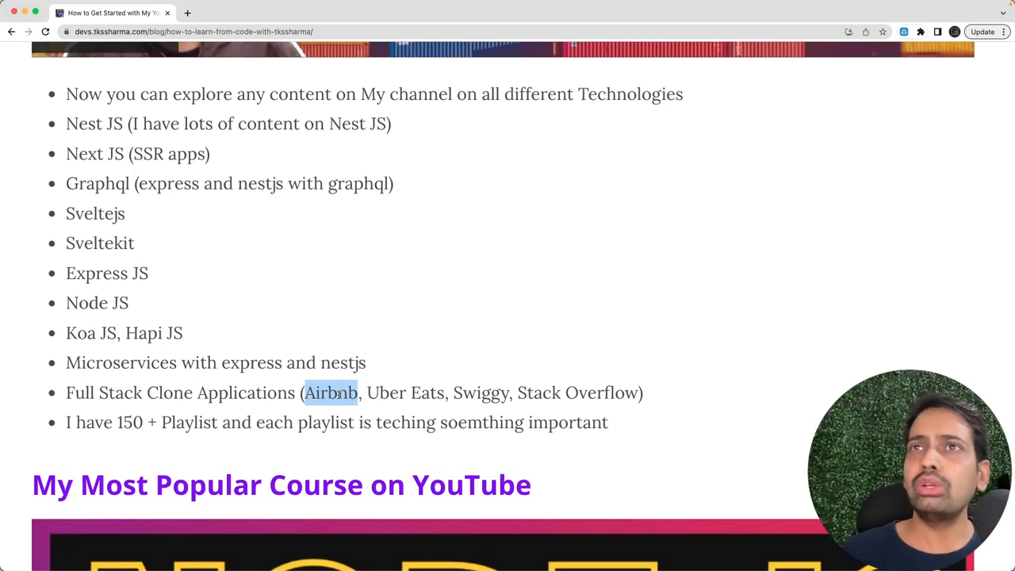
mouse_move(364, 325)
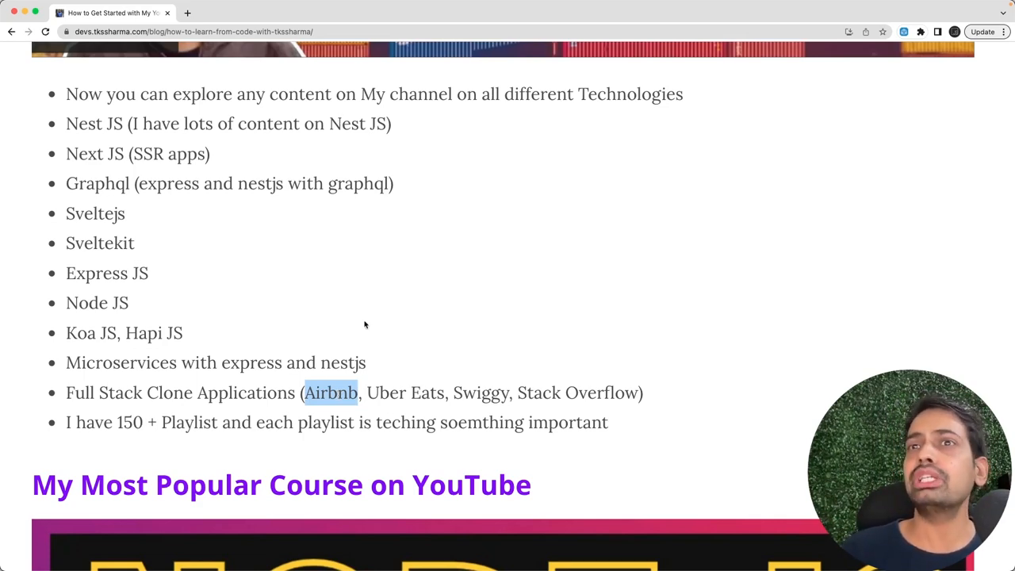
scroll(down, 3)
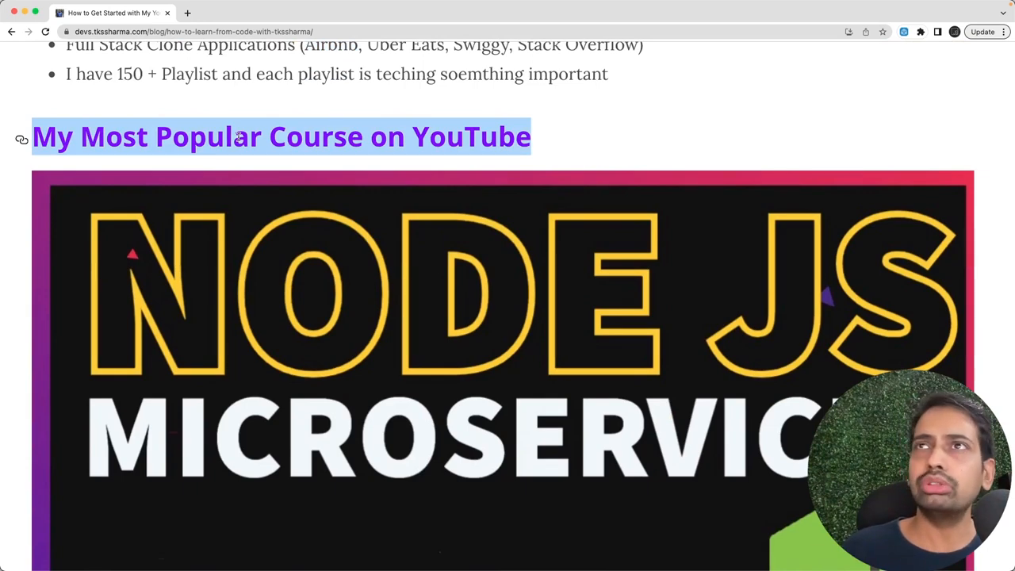
Scroll through the Nest JS Master Course section to the Nest JS Advanced playlist embed
scroll(down, 3)
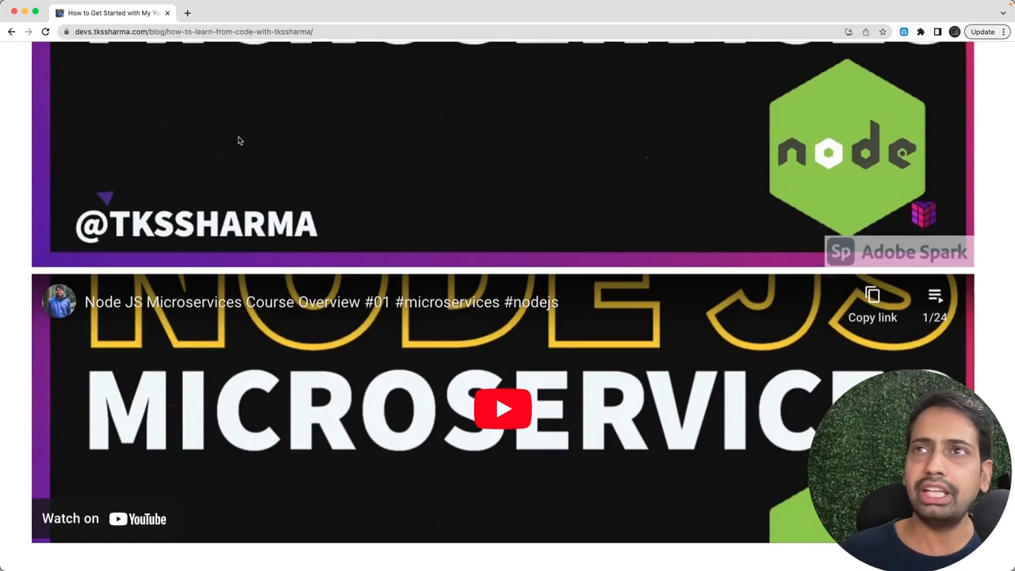
scroll(down, 3)
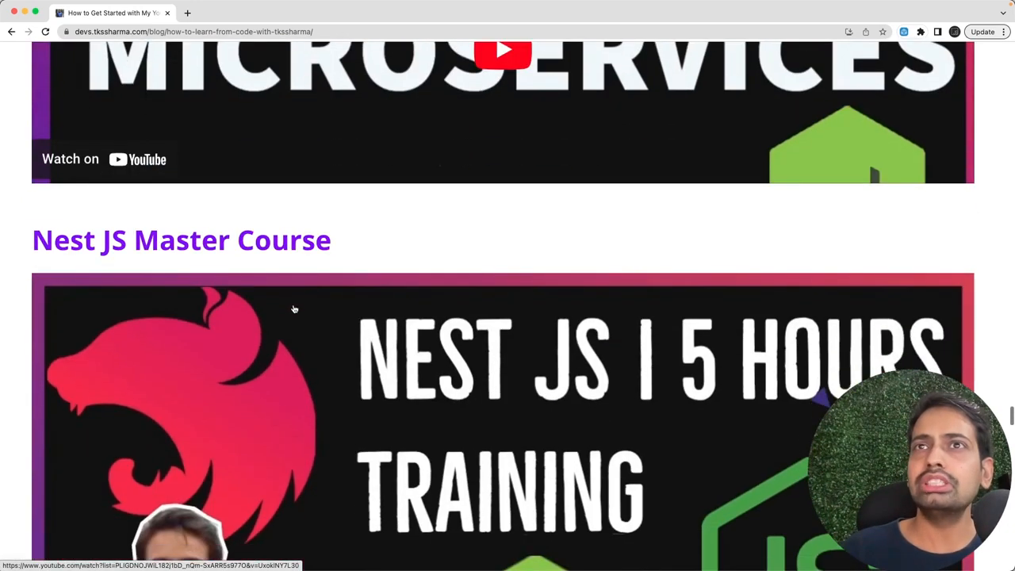
scroll(down, 3)
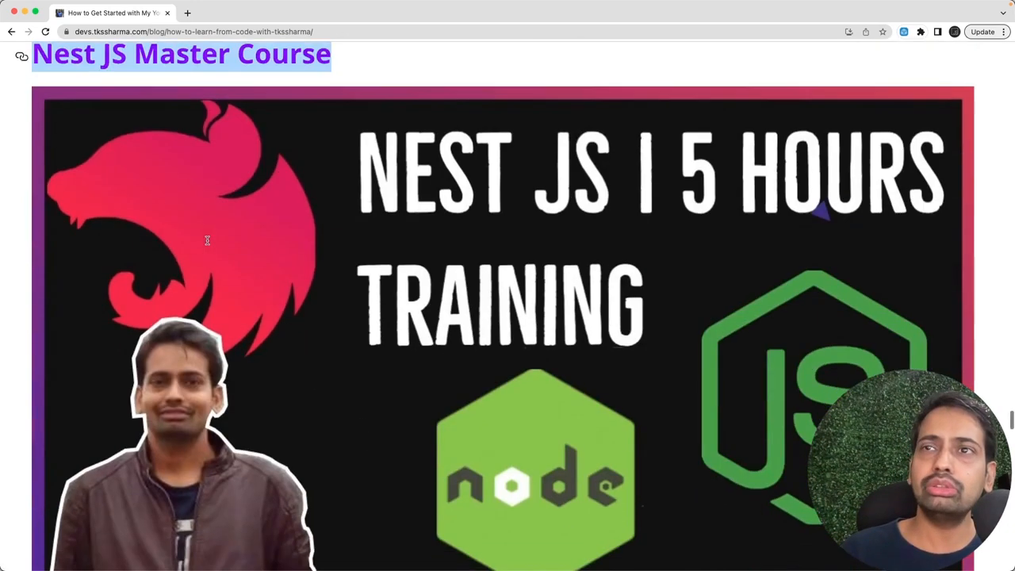
scroll(down, 3)
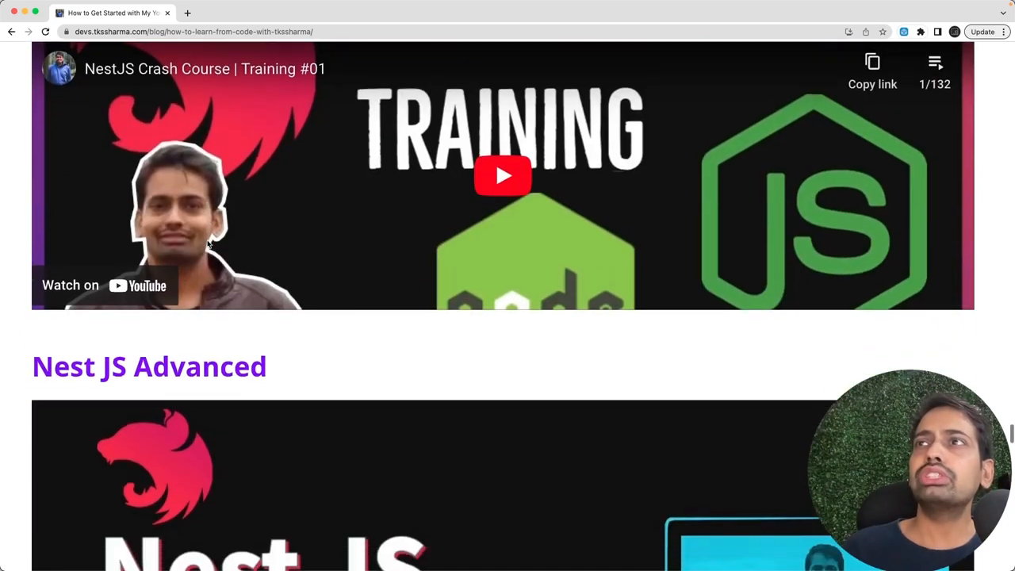
scroll(down, 3)
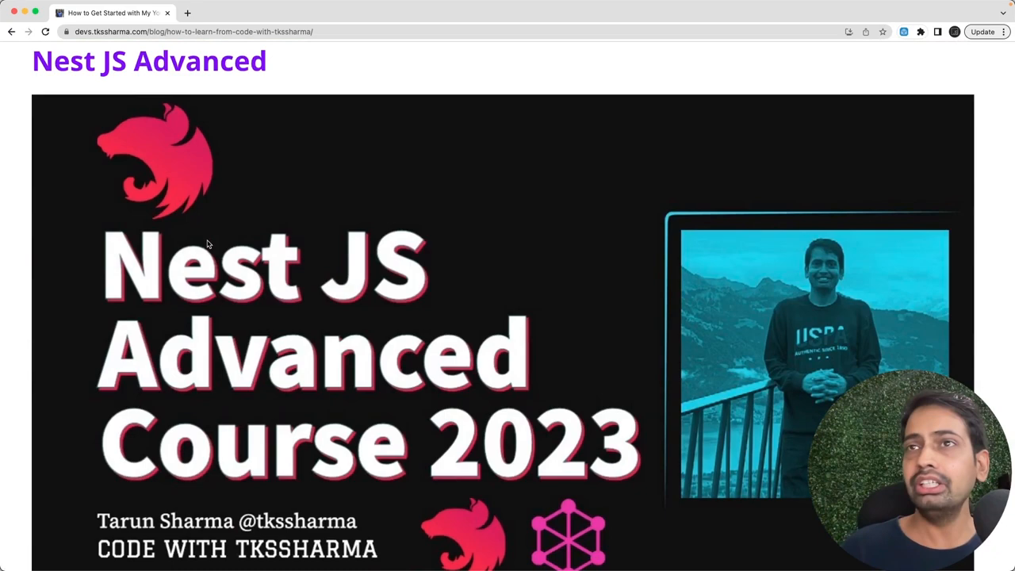
scroll(down, 3)
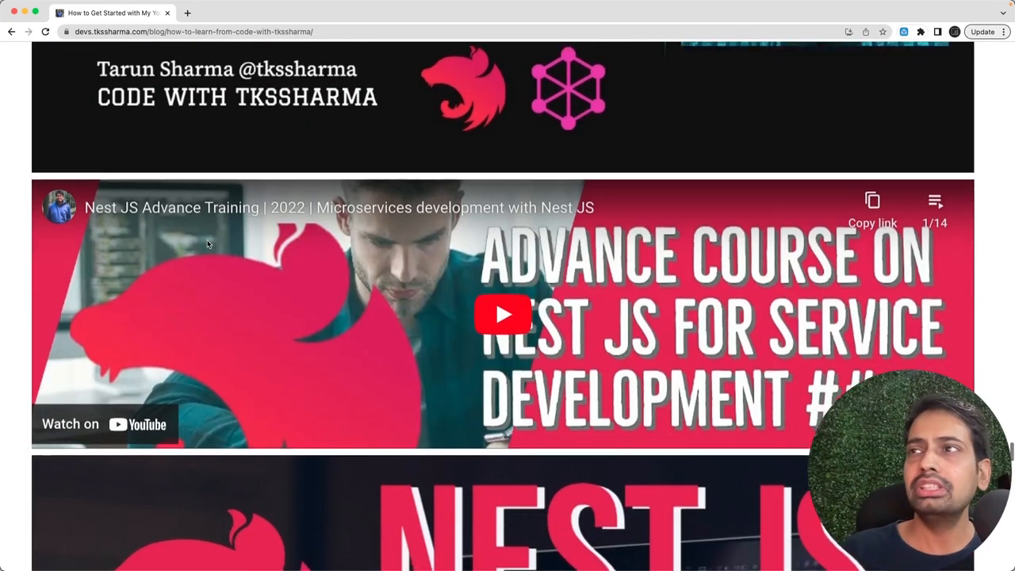
scroll(down, 3)
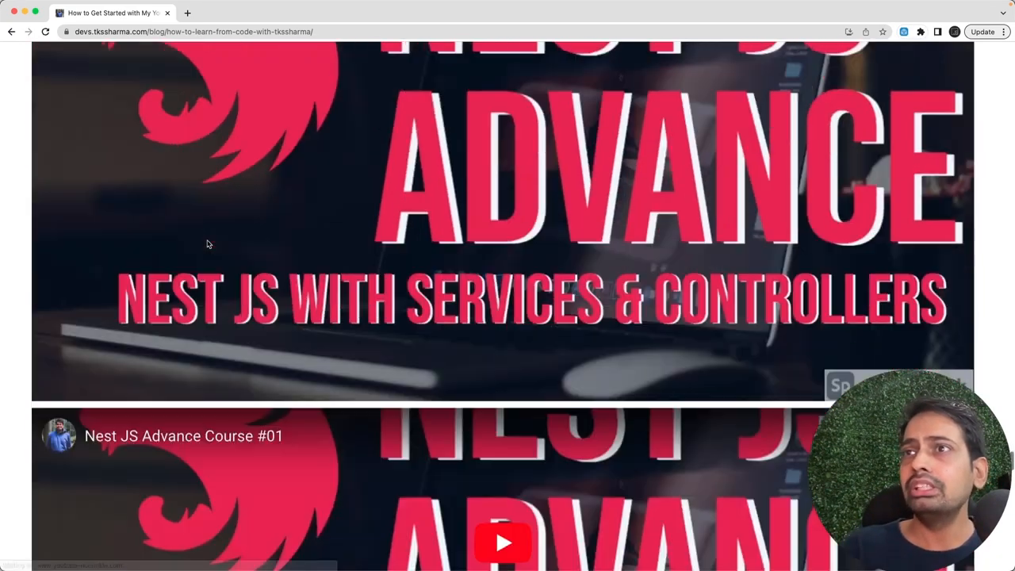
scroll(down, 3)
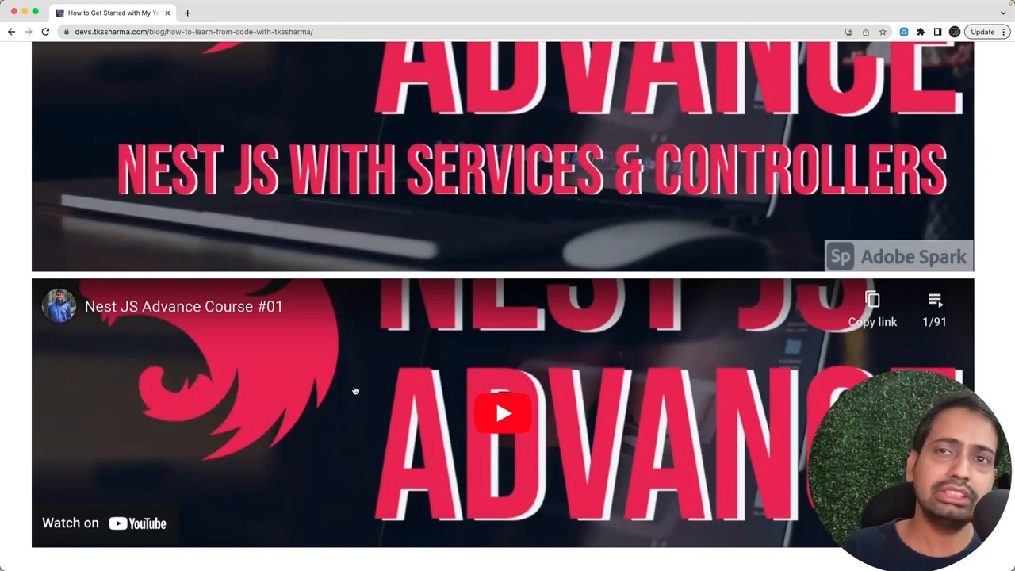